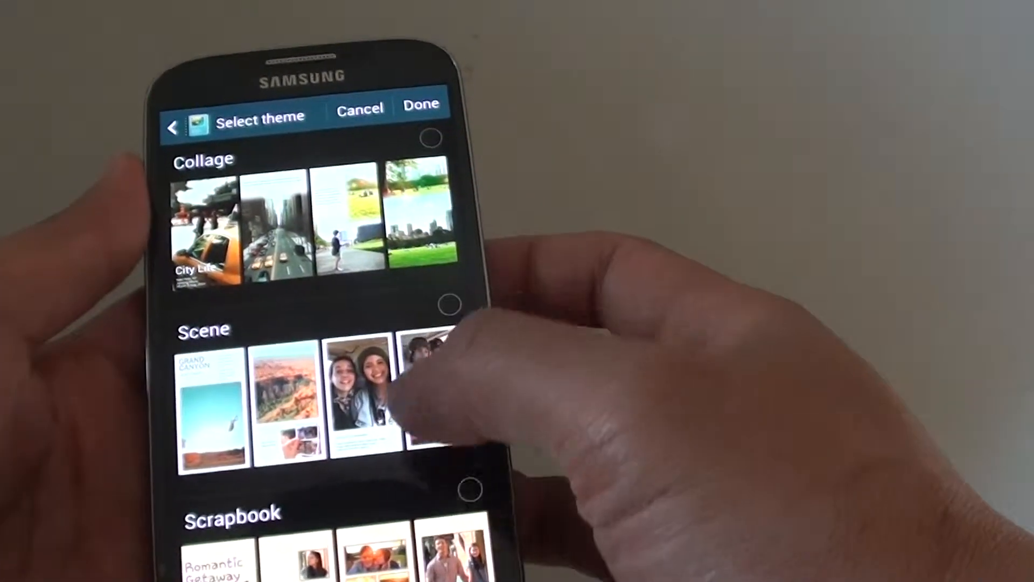
- Scroll the album shelf and open the Select theme screen for Album 0611
scroll("up", 3)
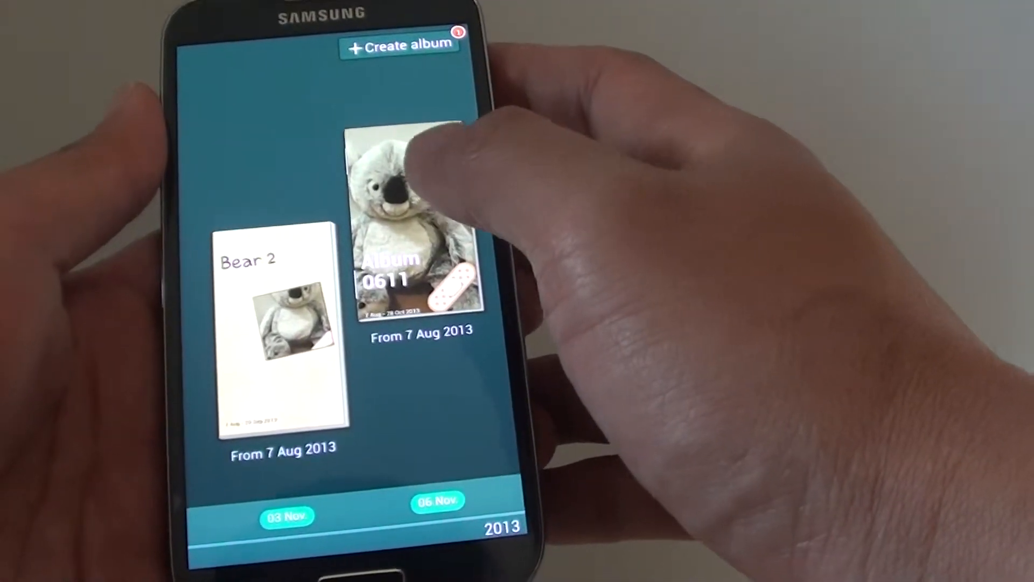
left_click(406, 218)
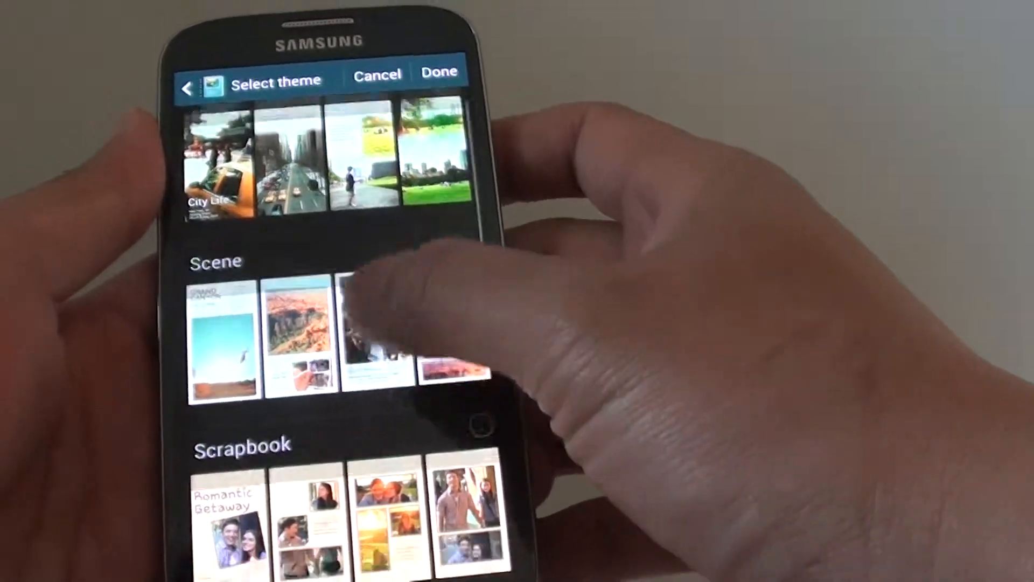
- Scroll the theme list and confirm a new theme for Album 0611 with Done
scroll("down", 3)
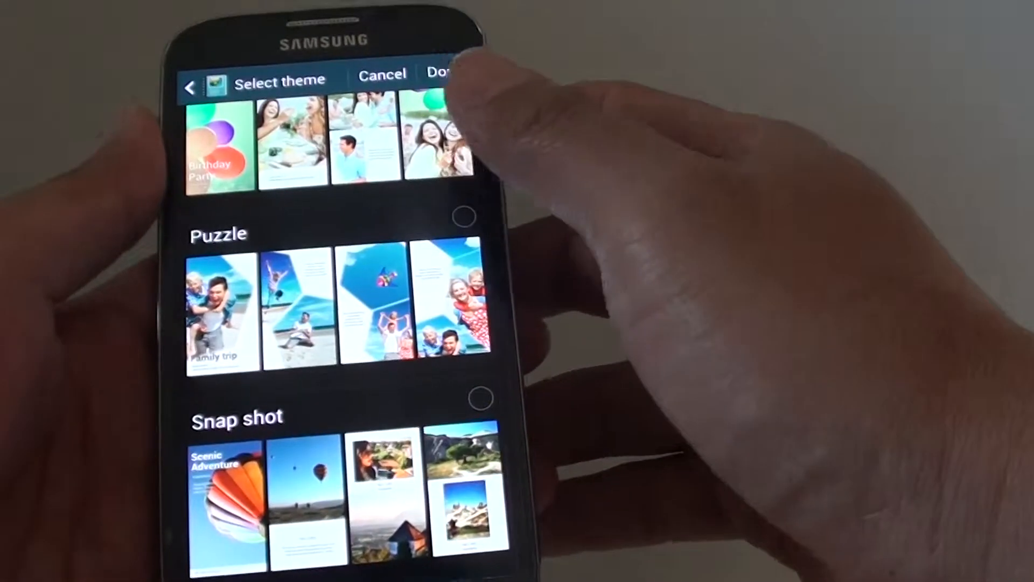
left_click(461, 184)
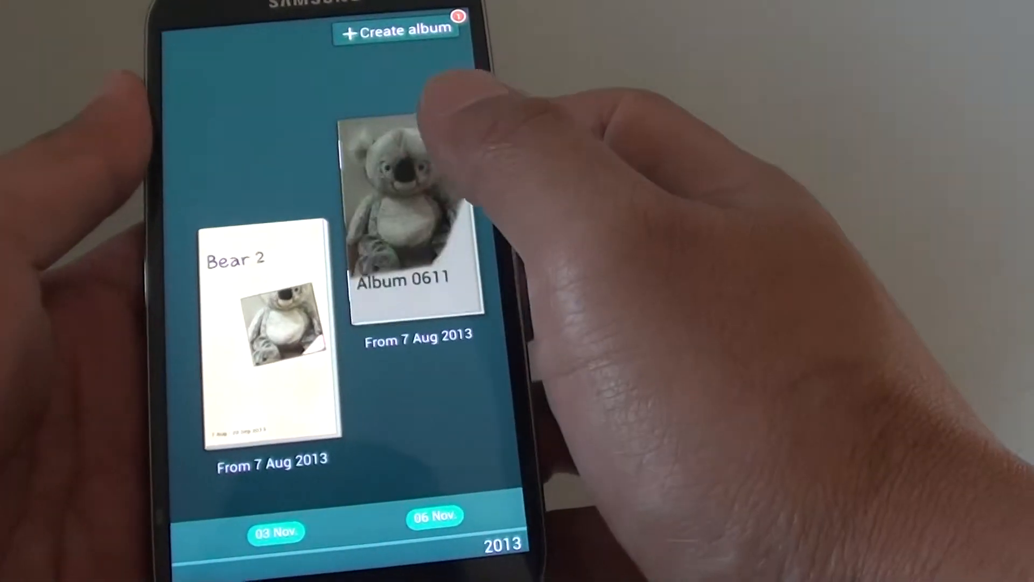
- Open Album 0611 from the shelf to view its koala cover page
left_click(403, 205)
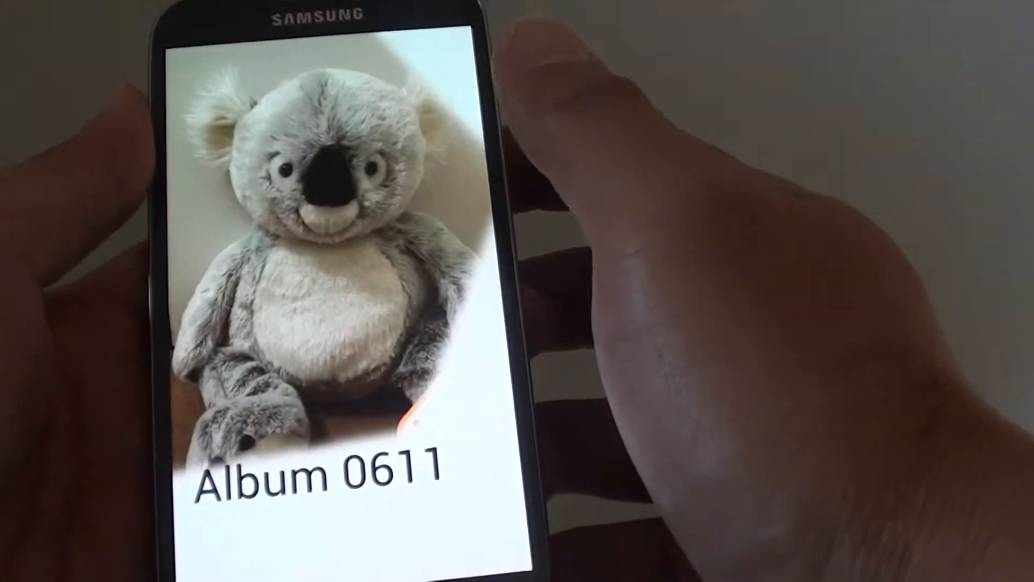